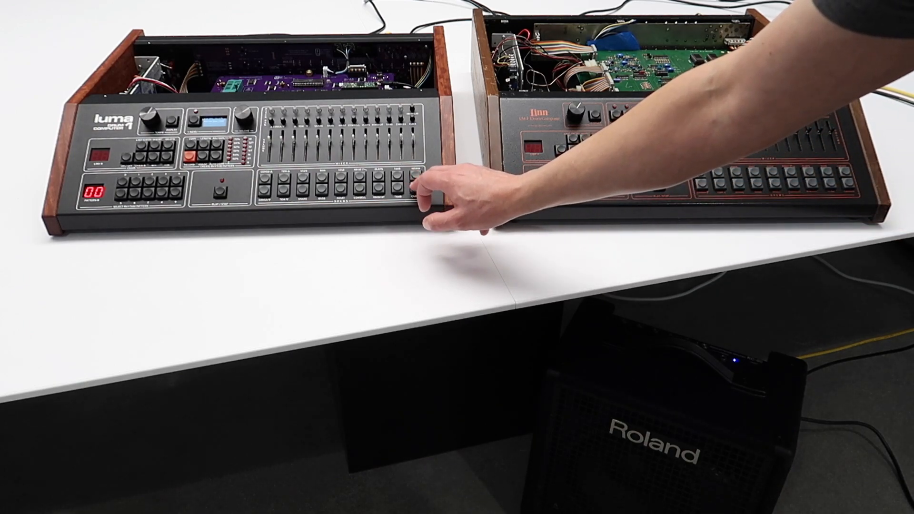
{"action": "left_click_drag", "start_coordinate": [443, 199], "coordinate": [846, 186]}
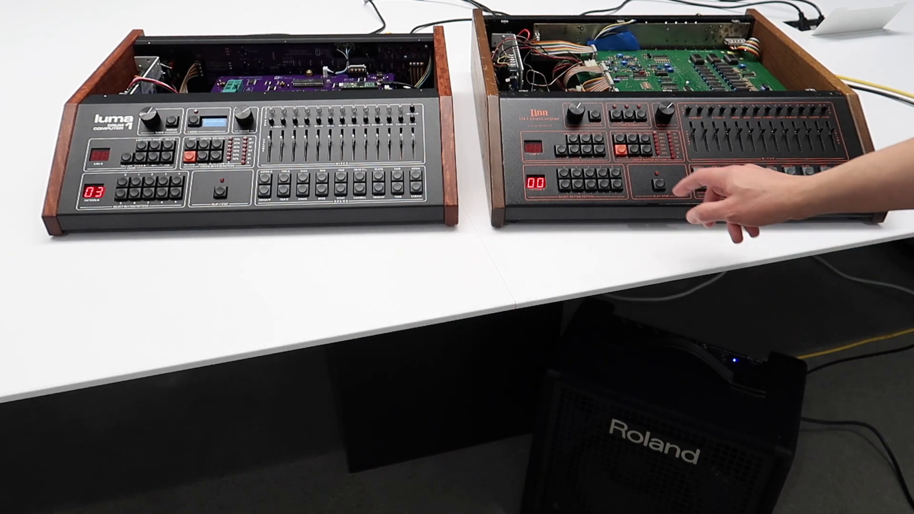
{"action": "left_click", "coordinate": [659, 182]}
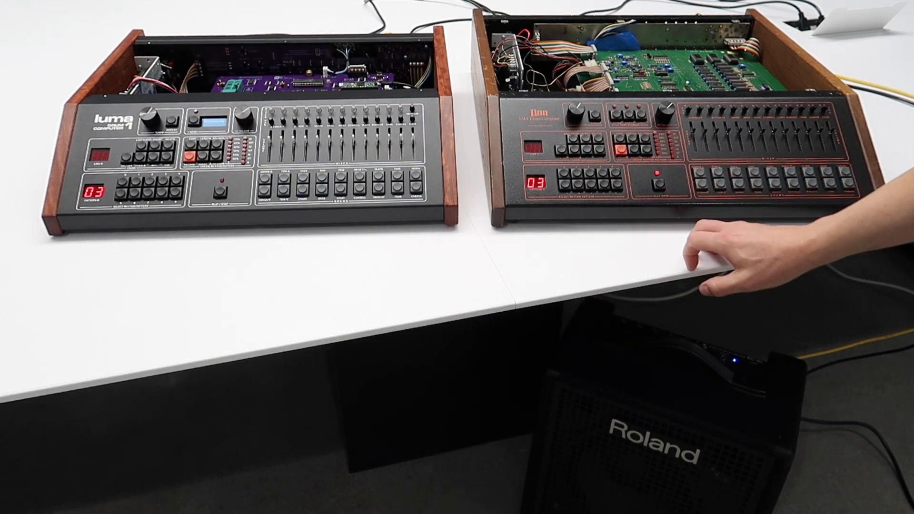
{"action": "left_click", "coordinate": [660, 180]}
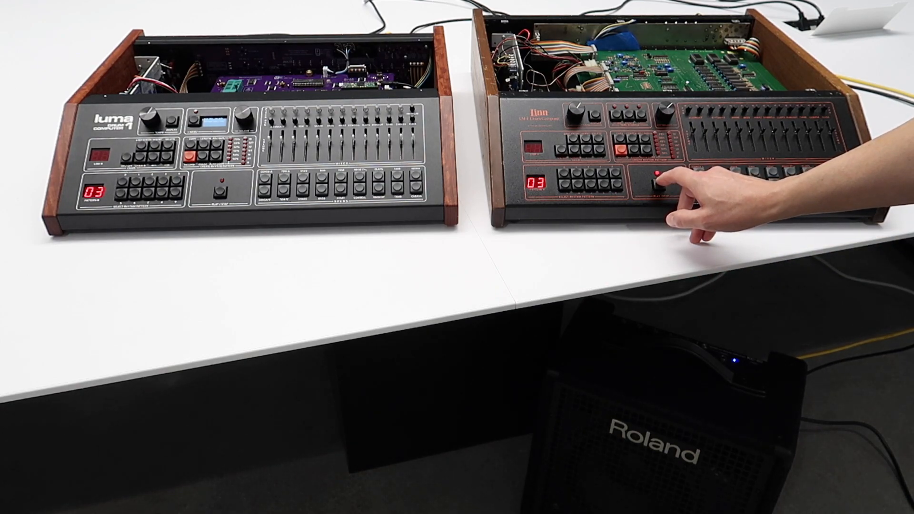
{"action": "left_click", "coordinate": [658, 182]}
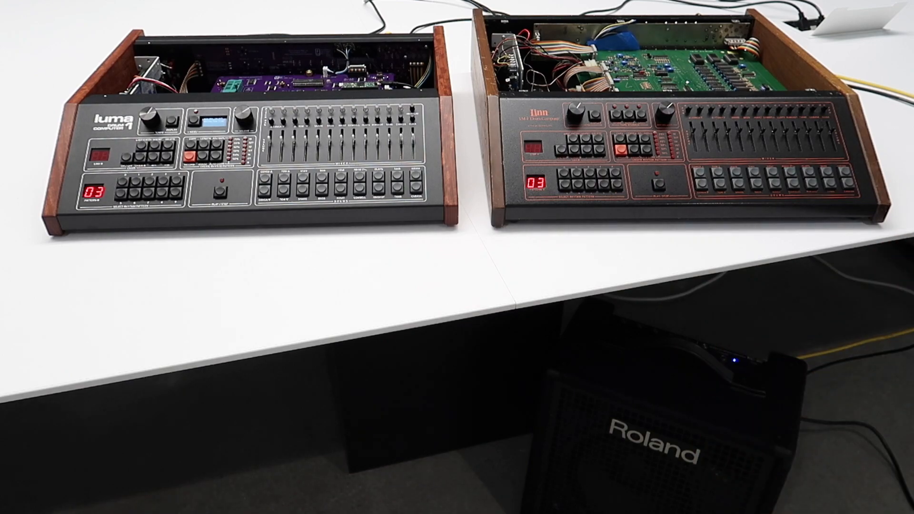